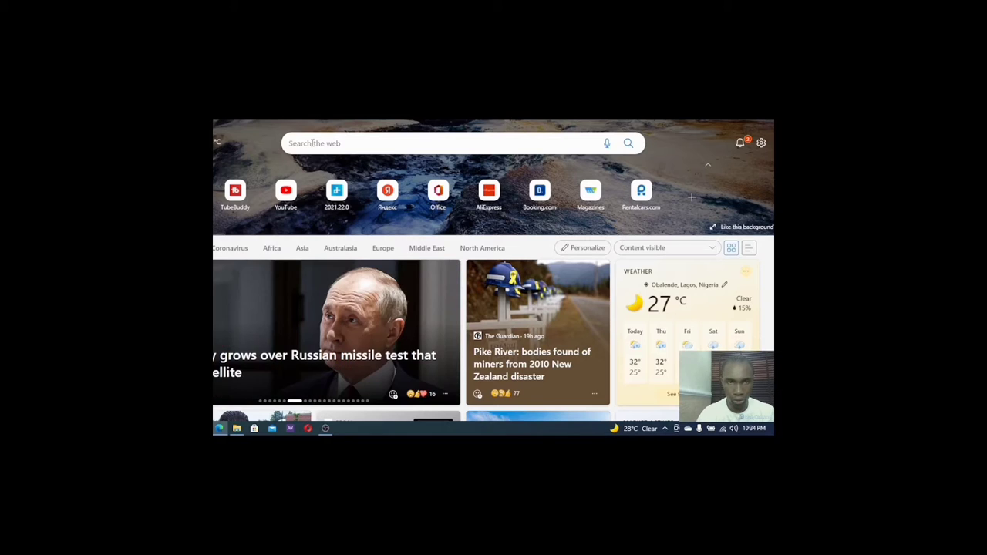
# Step: Search for mobienig.com from Edge's new tab using the 'mo' suggestion
pyautogui.write('mo')
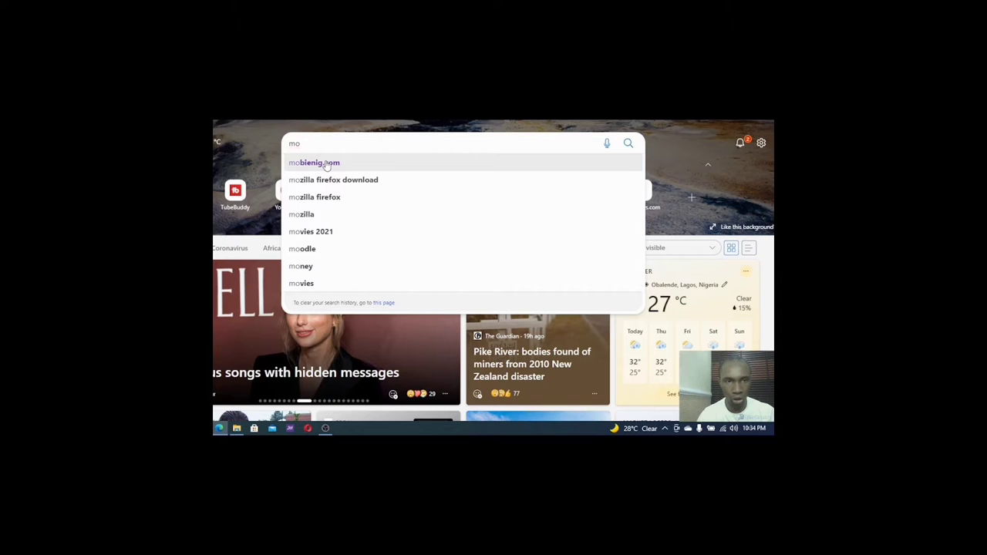
pyautogui.click(314, 163)
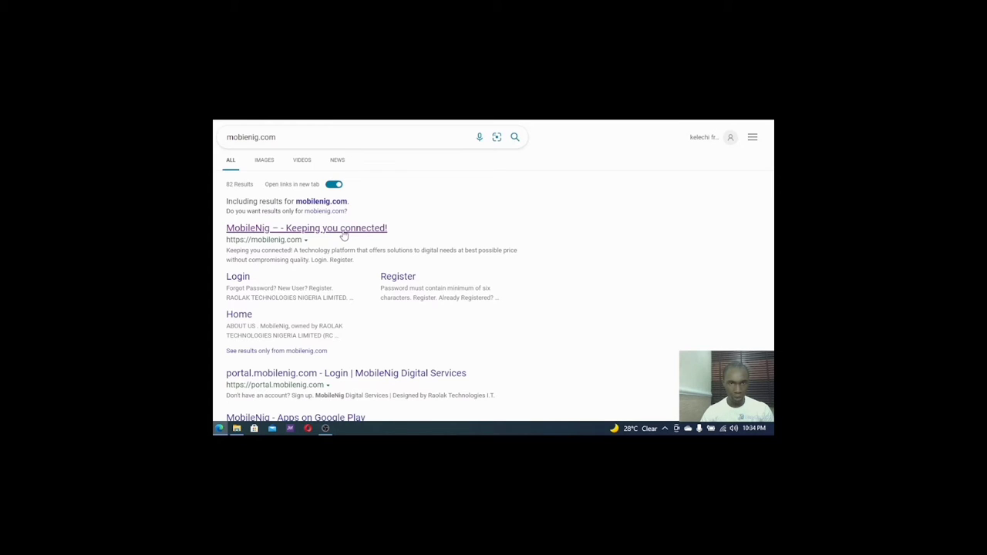
# Step: Open the 'MobileNig – Keeping you connected!' result and scroll to the Data Plan, Airtime VTU and Bills Payment cards
pyautogui.click(307, 227)
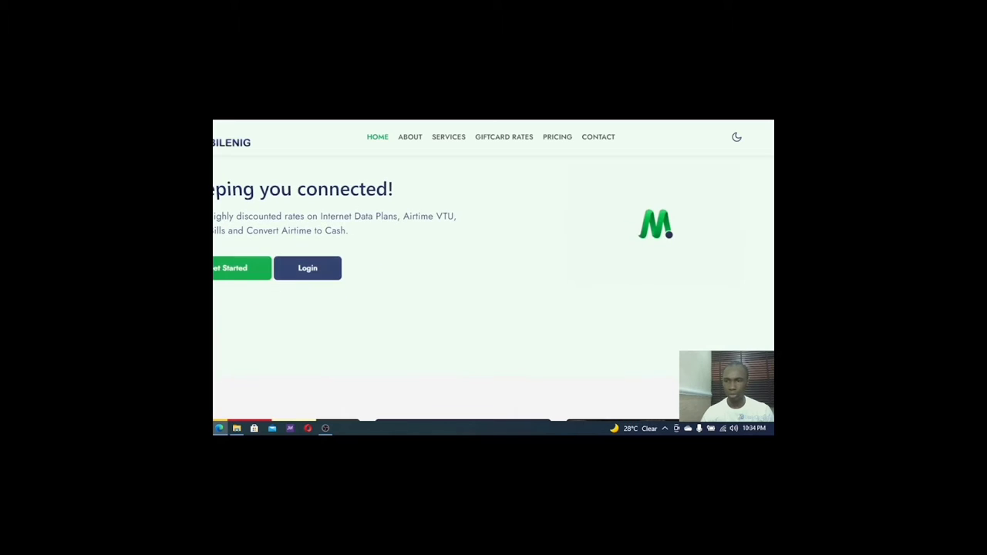
pyautogui.scroll(-3)
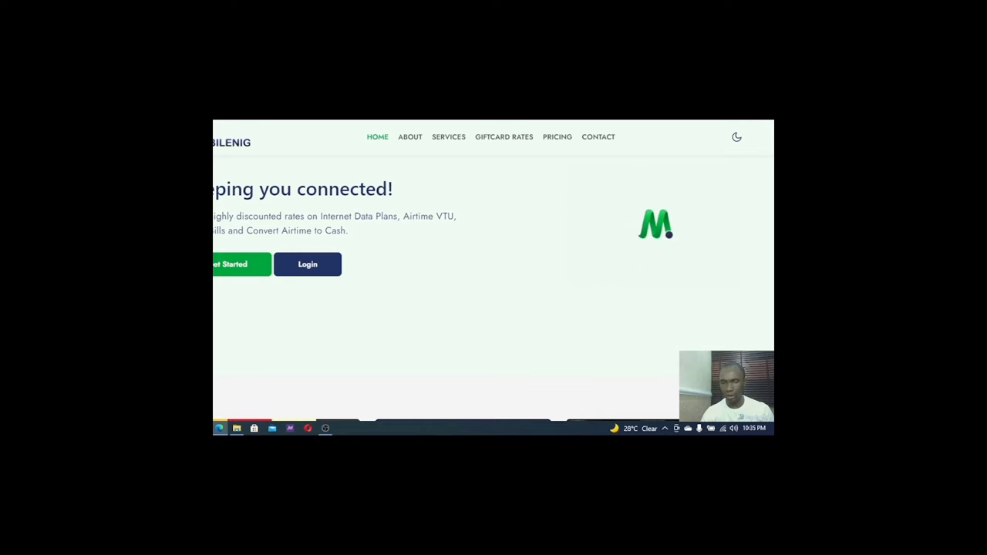
pyautogui.scroll(-3)
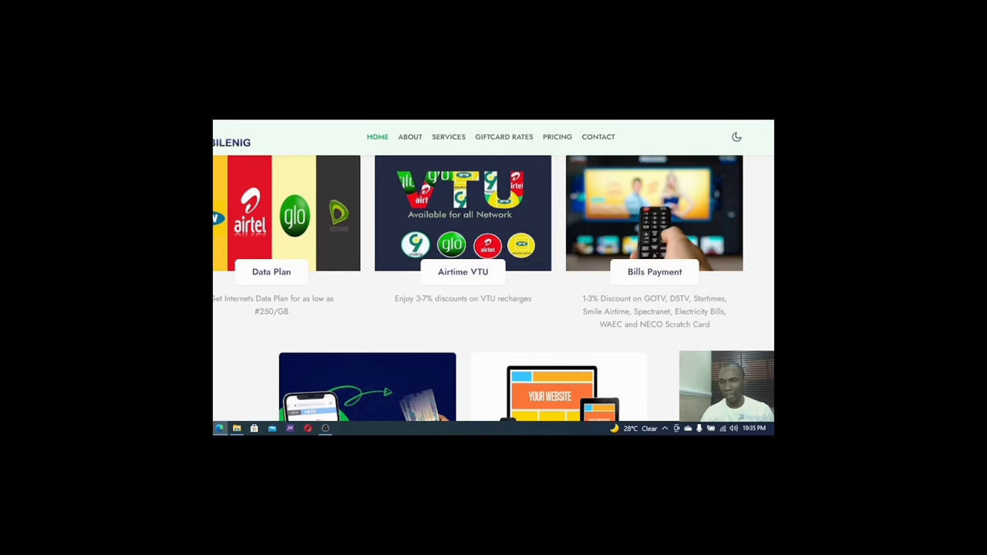
pyautogui.scroll(-3)
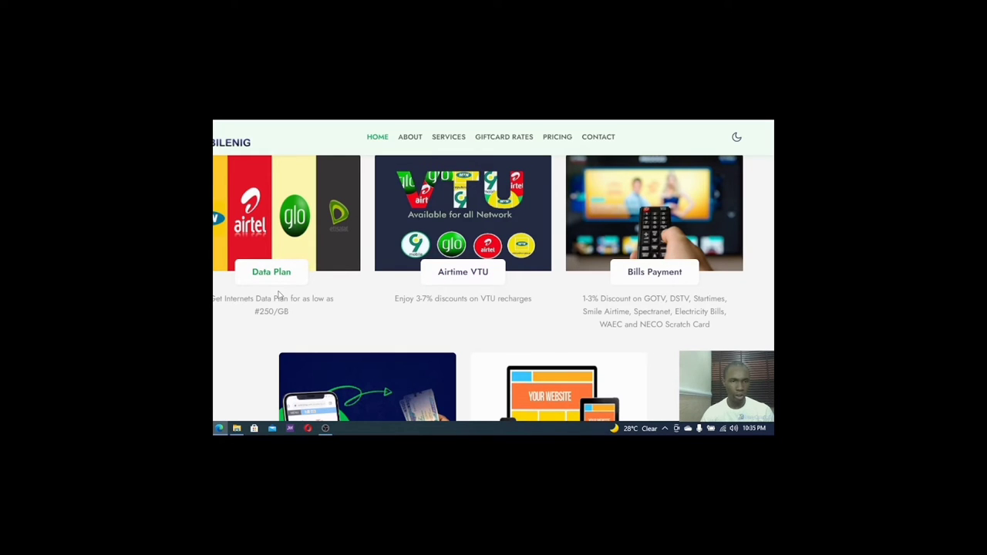
pyautogui.moveTo(264, 295)
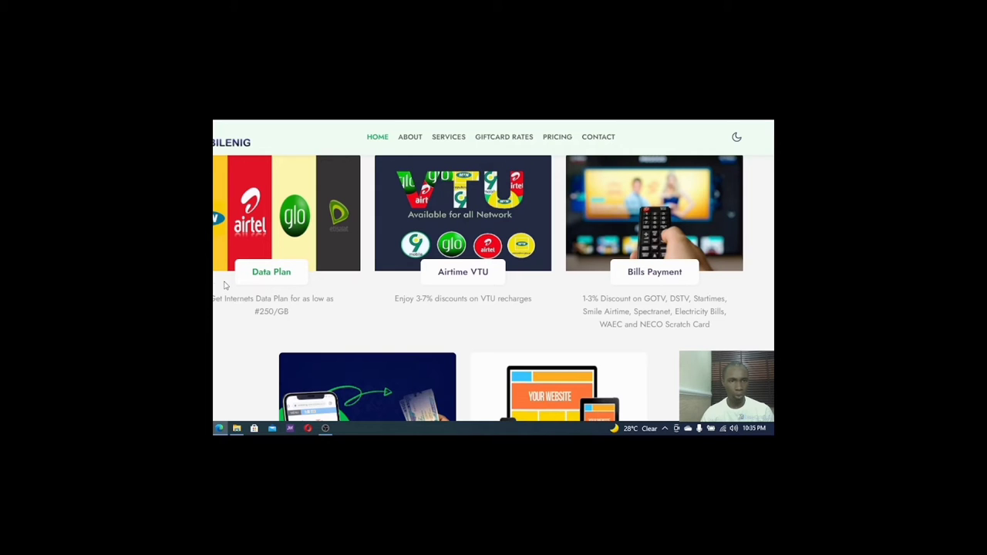
pyautogui.moveTo(221, 314)
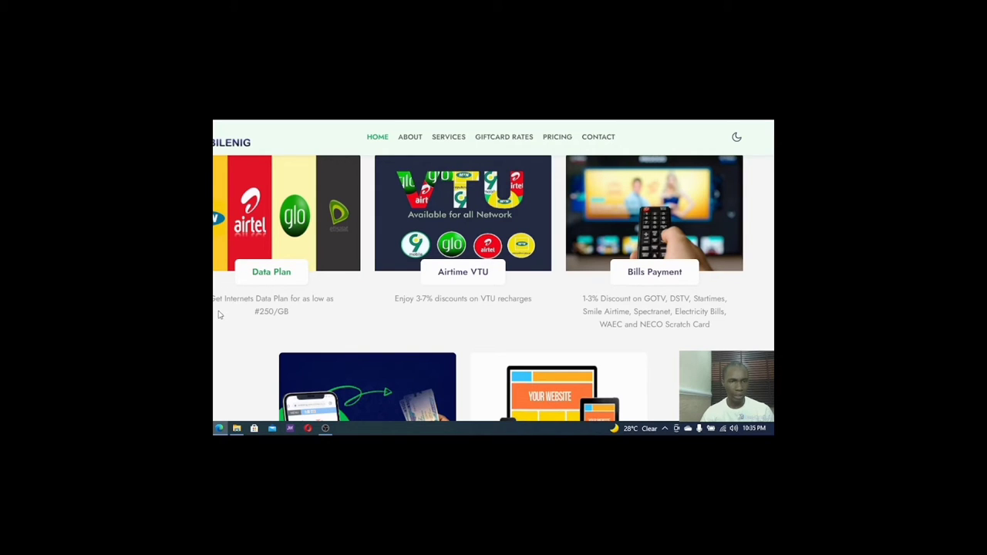
pyautogui.moveTo(220, 289)
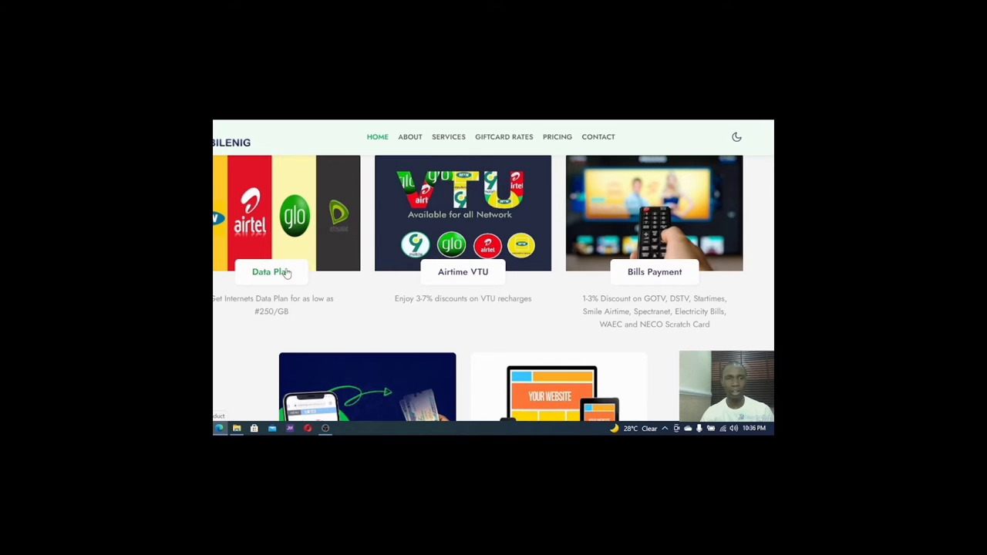
pyautogui.moveTo(336, 308)
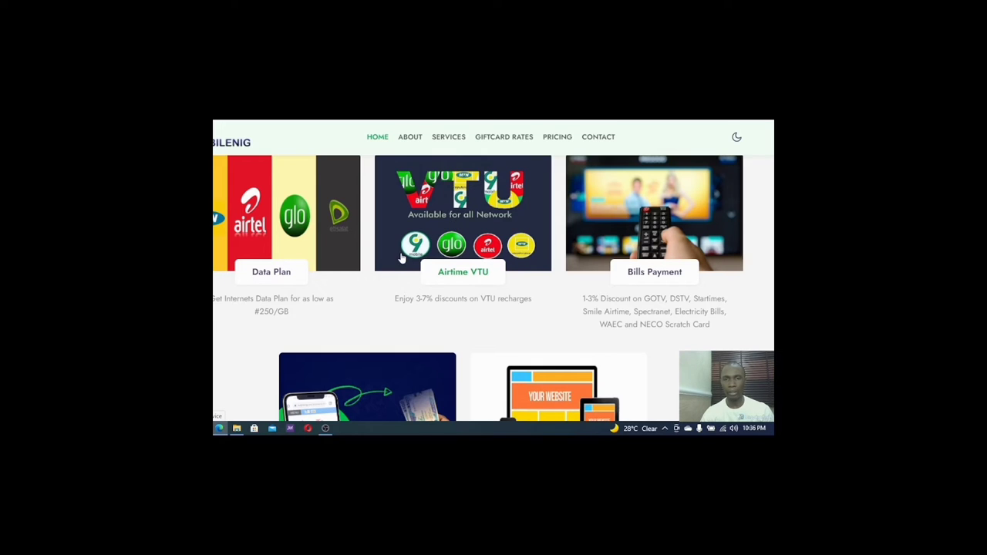
pyautogui.moveTo(400, 281)
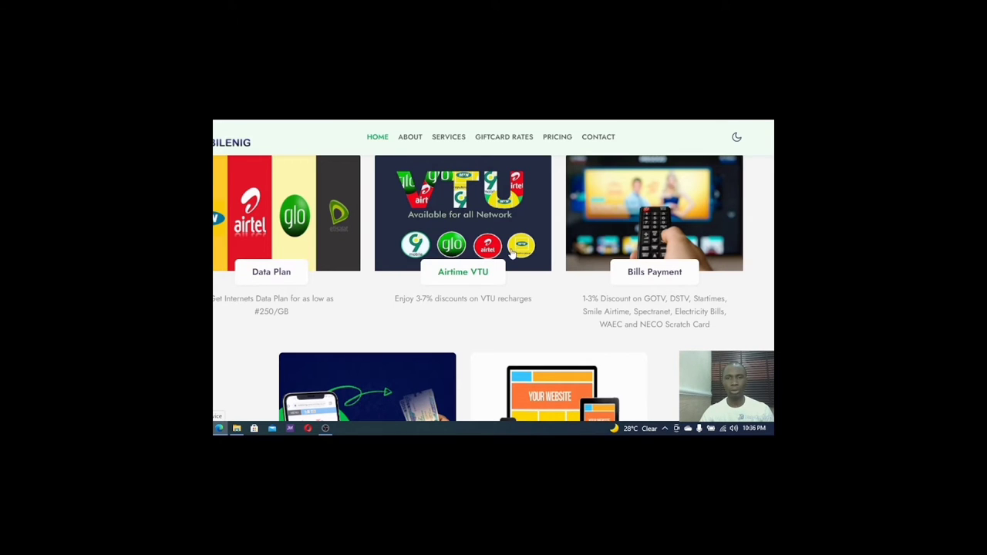
pyautogui.moveTo(388, 239)
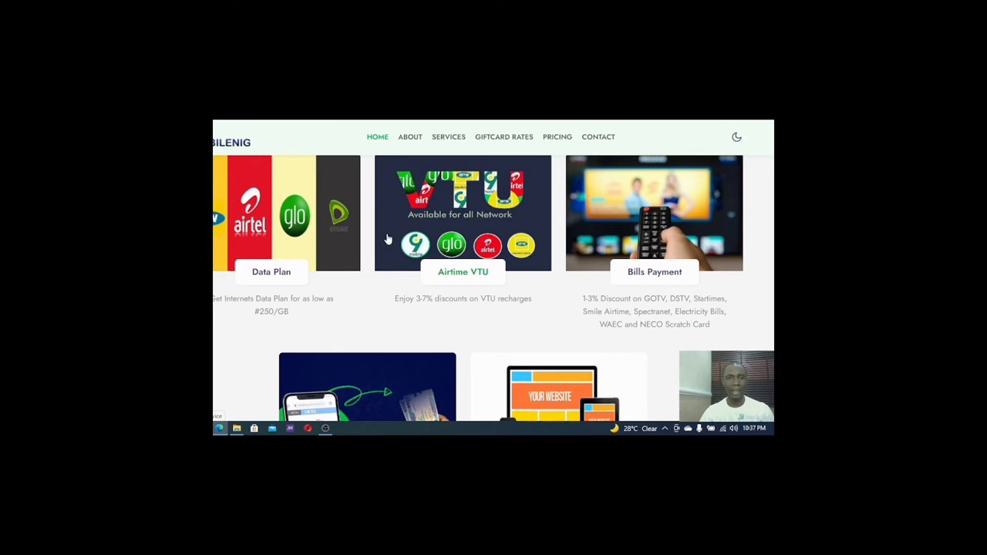
pyautogui.moveTo(348, 250)
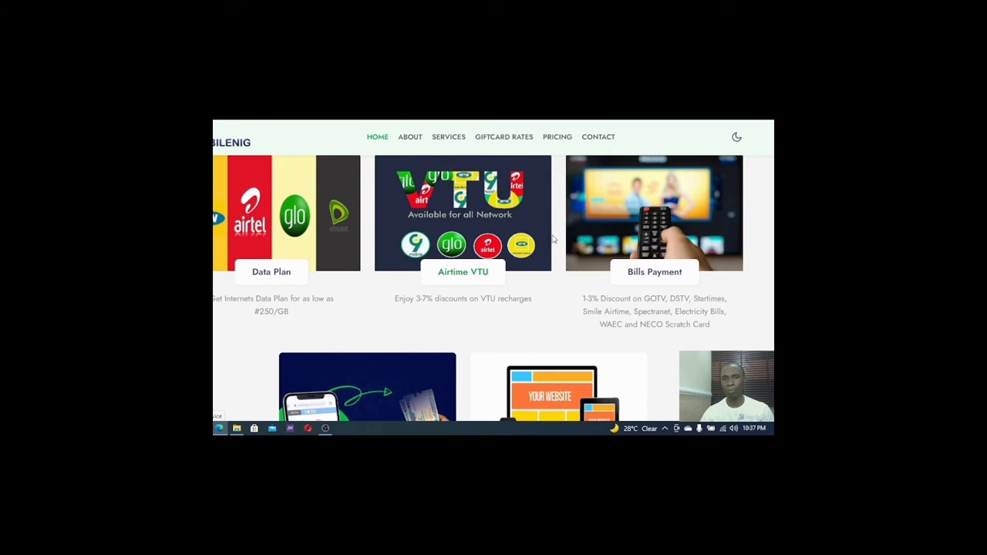
pyautogui.moveTo(582, 236)
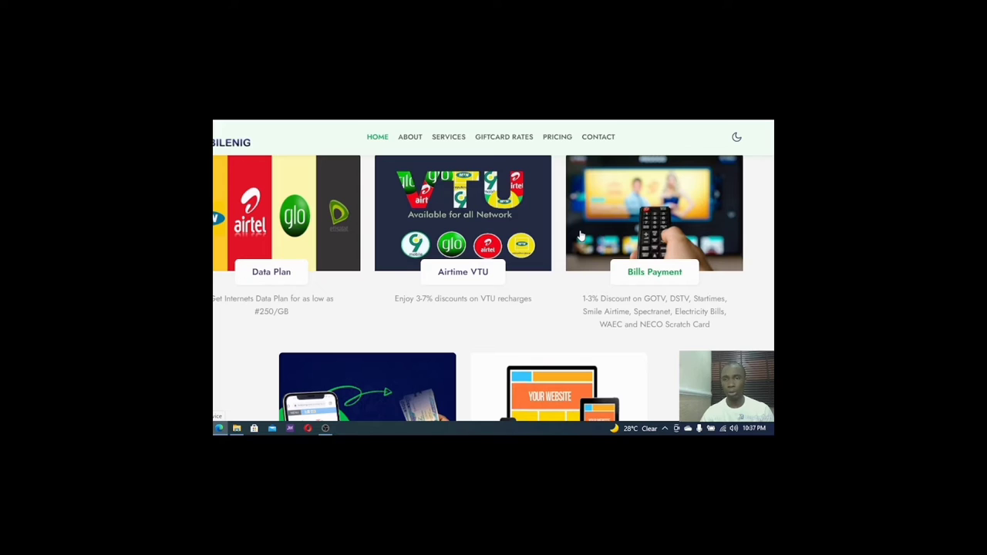
pyautogui.moveTo(671, 243)
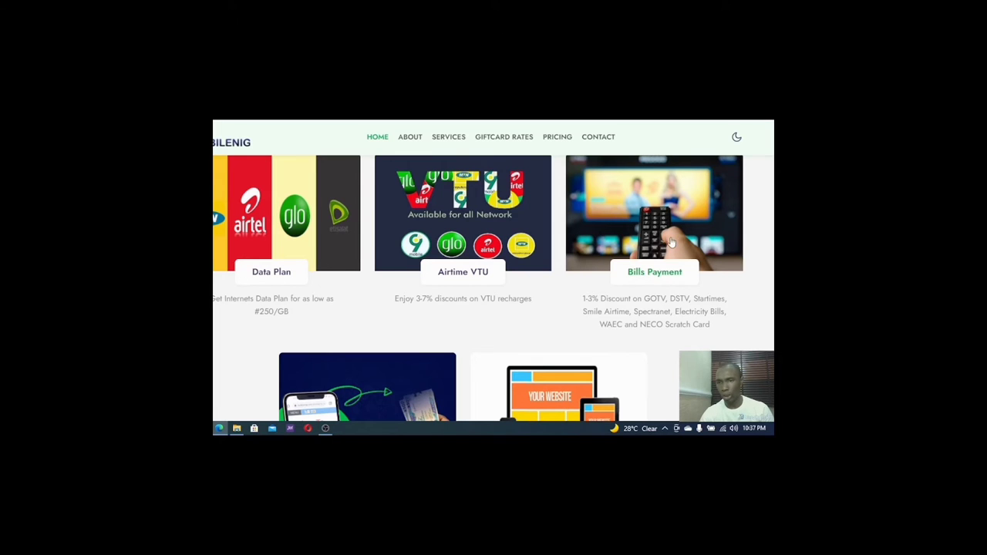
pyautogui.moveTo(695, 289)
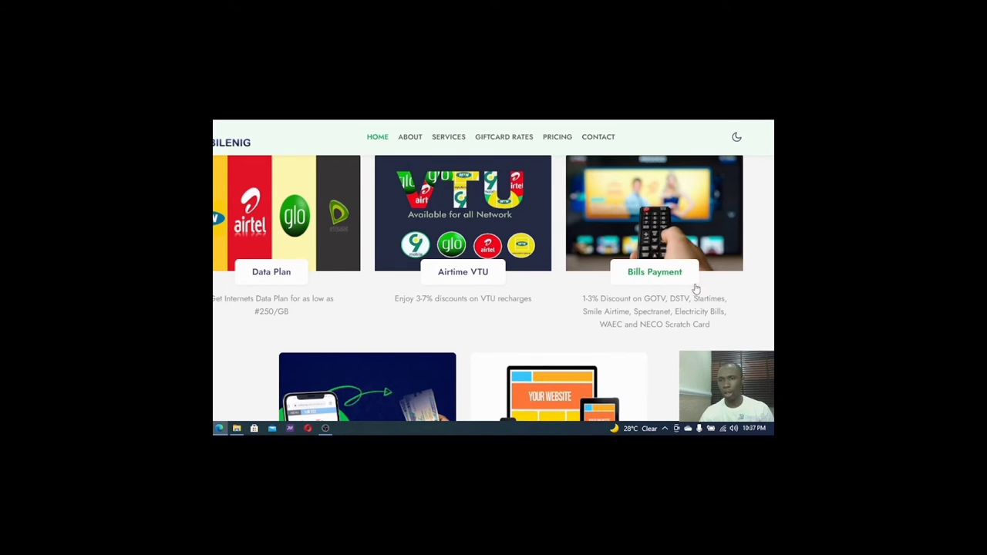
pyautogui.moveTo(625, 307)
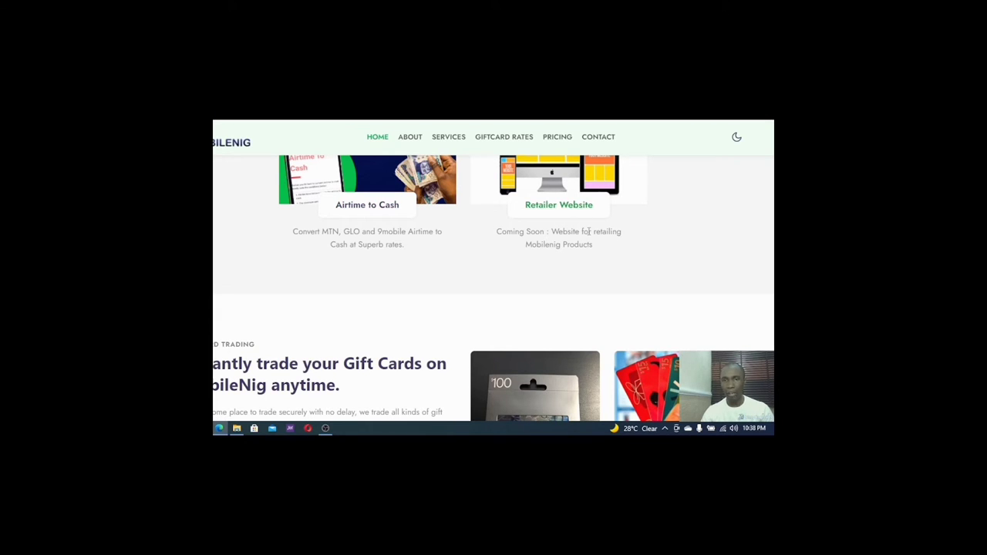
pyautogui.moveTo(453, 243)
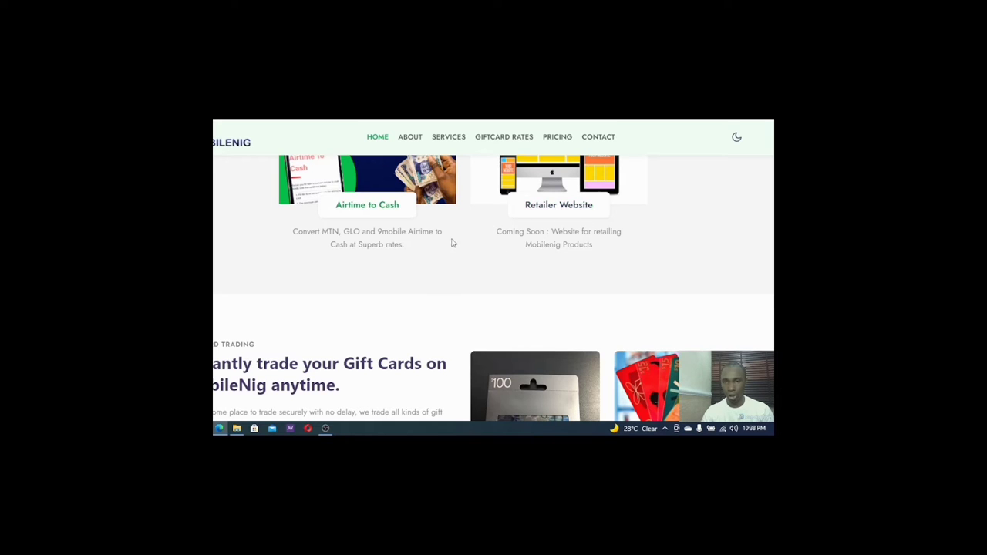
pyautogui.moveTo(685, 241)
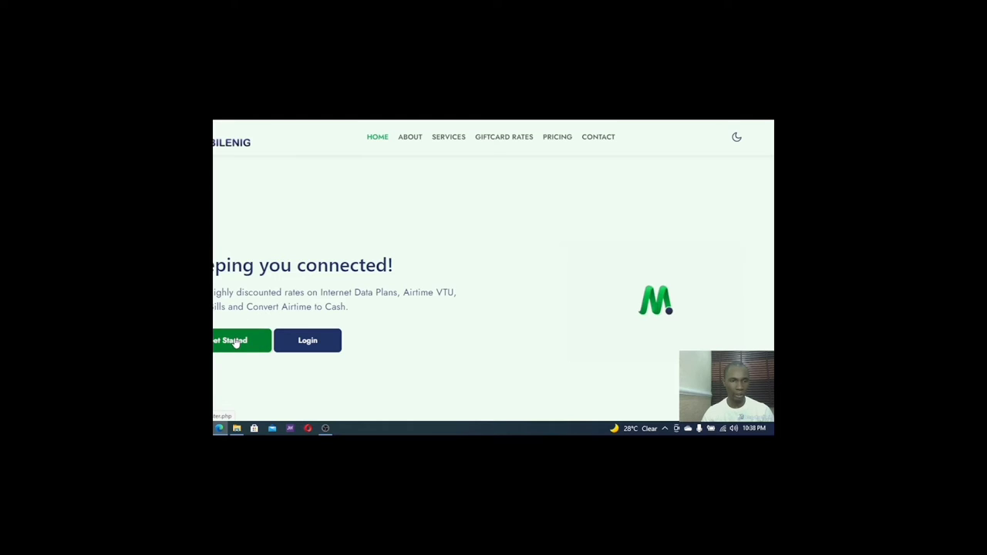
# Step: Start a new account via Get Started and begin typing 'k' in First name
pyautogui.click(239, 340)
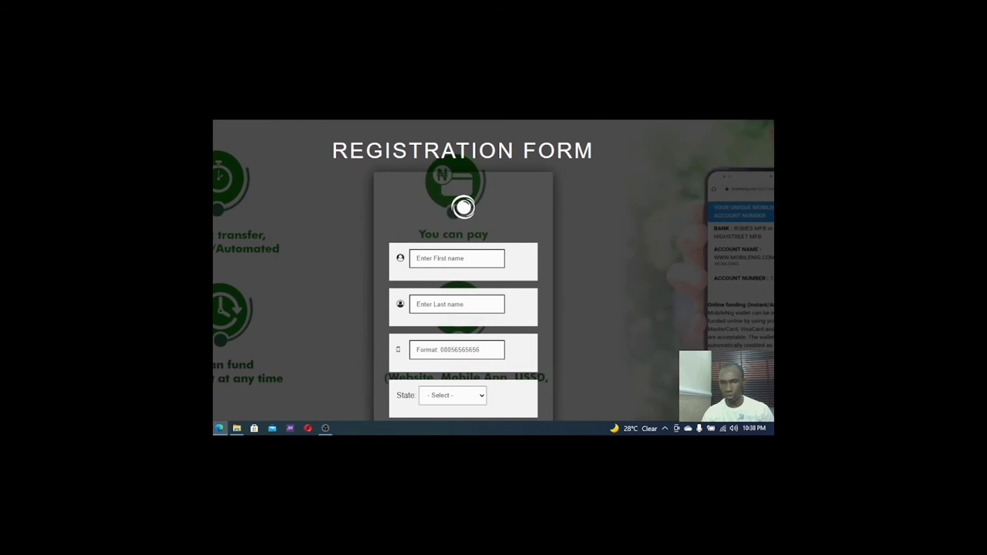
pyautogui.scroll(-3)
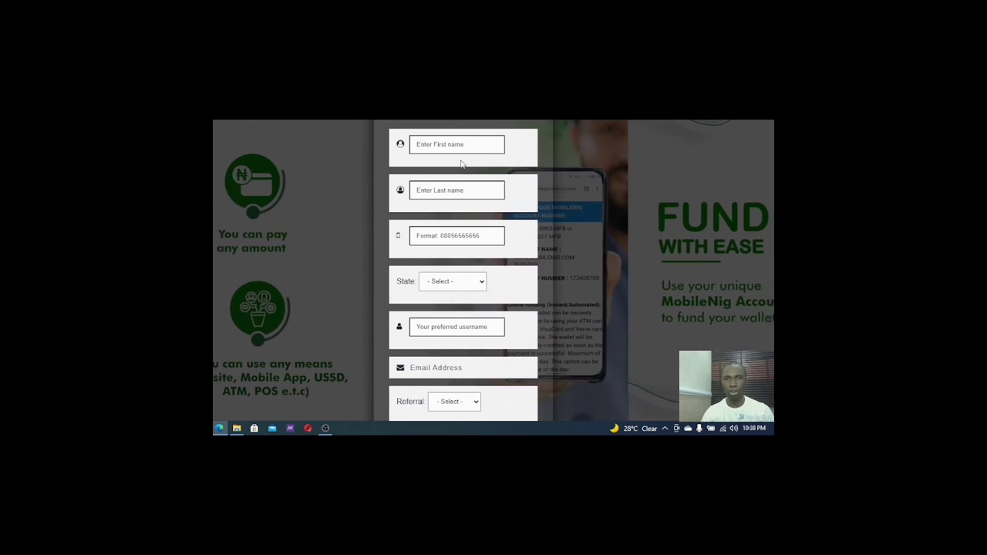
pyautogui.click(457, 144)
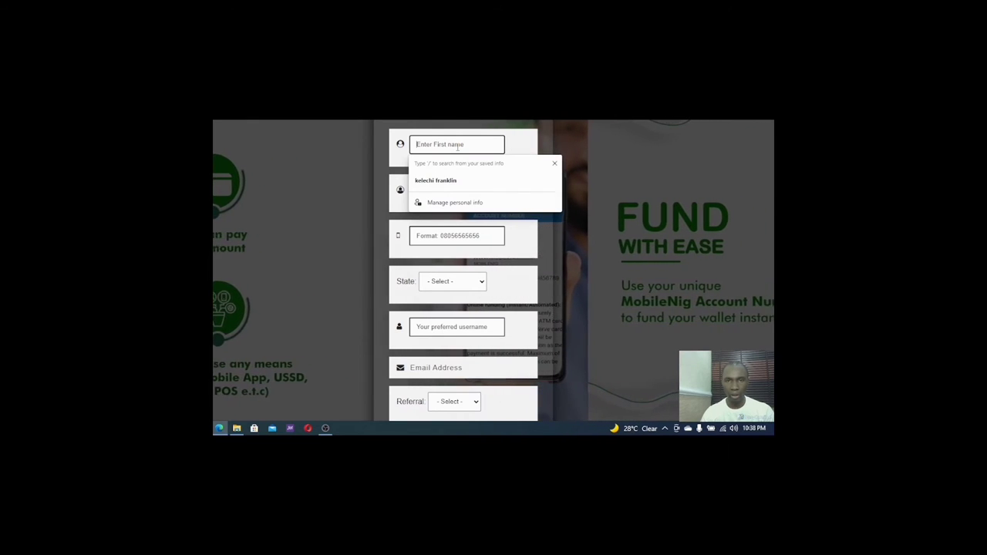
pyautogui.write('k')
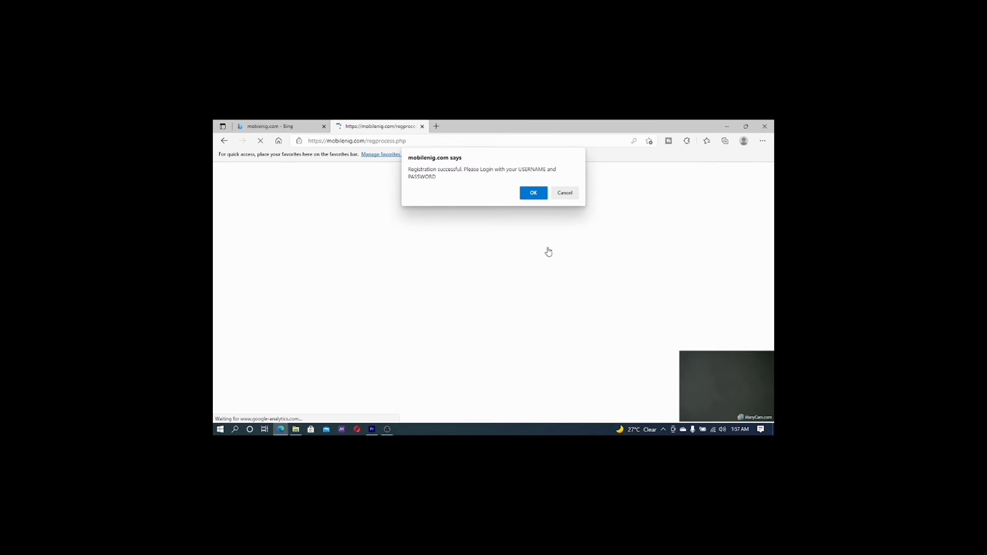
pyautogui.moveTo(403, 242)
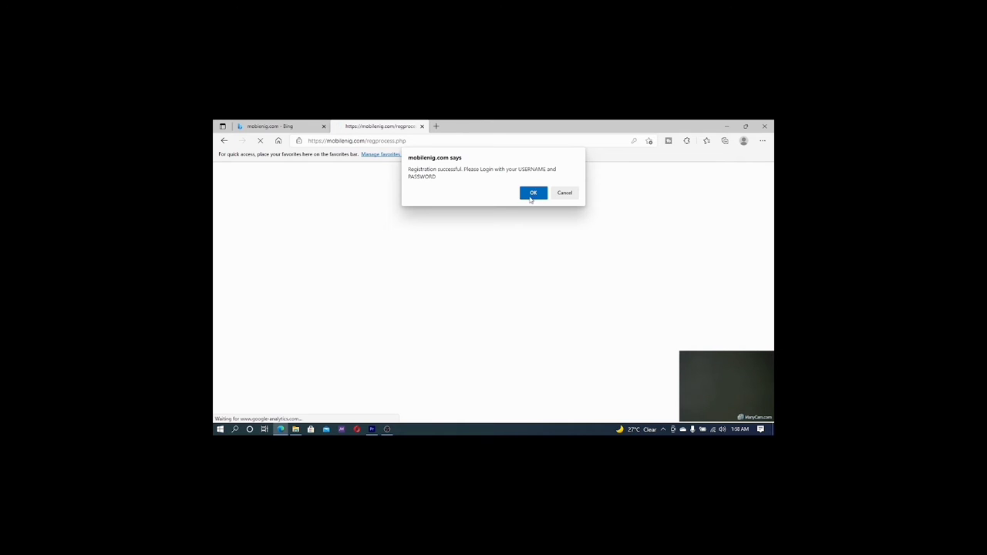
# Step: Accept the 'mobilenig.com says' registration-successful alert
pyautogui.click(533, 192)
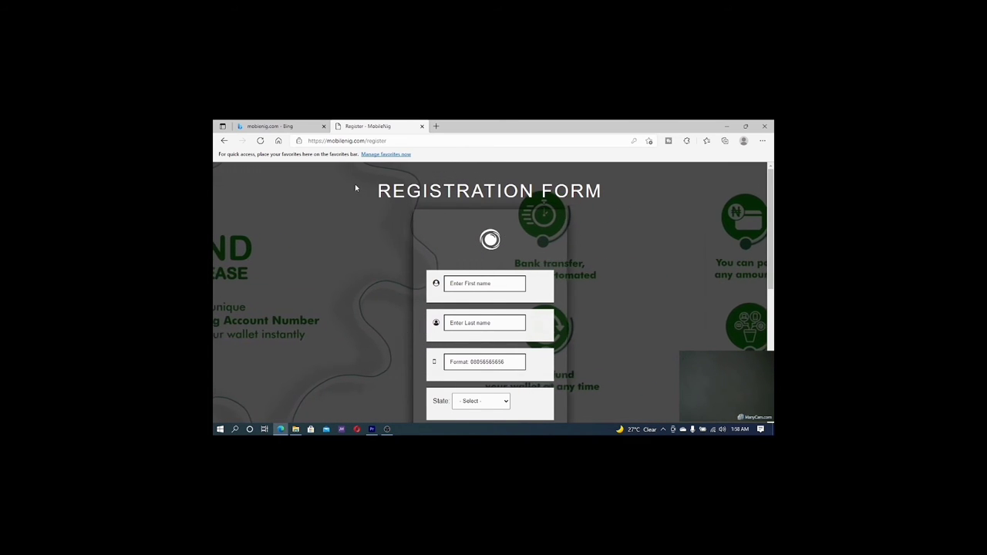
pyautogui.moveTo(278, 141)
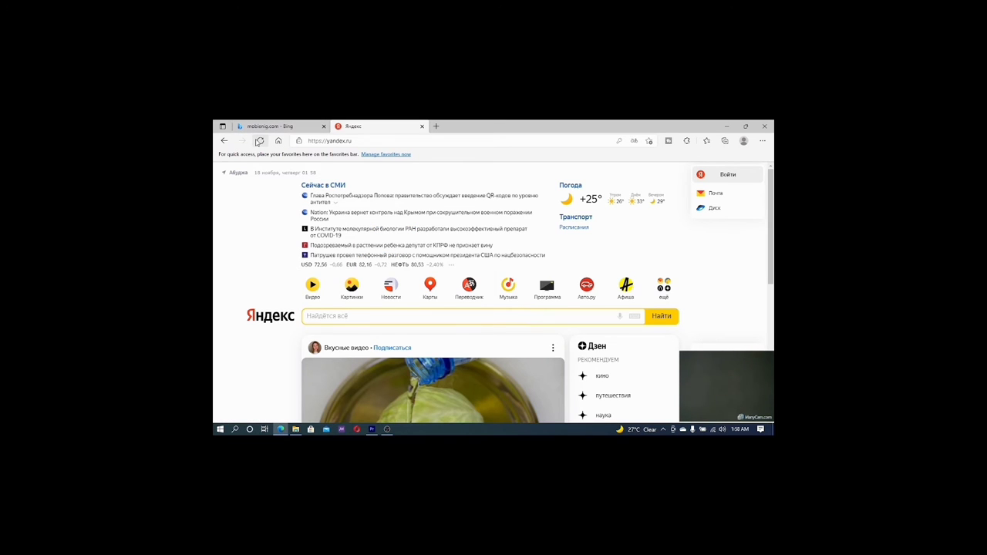
# Step: Load the Yandex home page in the current tab instead of the registration form
pyautogui.click(260, 141)
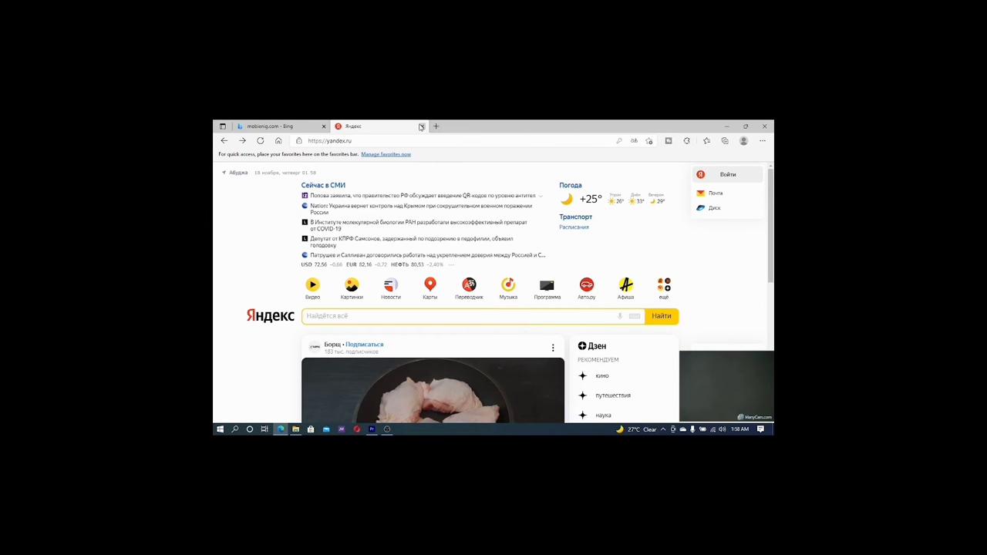
# Step: Close the Yandex tab and open the MobileNig Login result, bringing up the USSD data notice
pyautogui.click(281, 126)
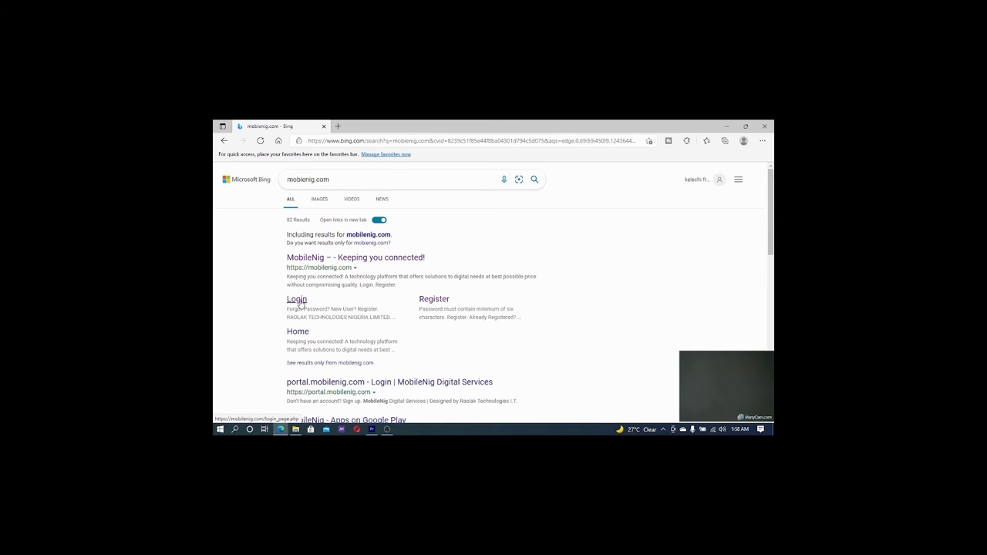
pyautogui.click(296, 299)
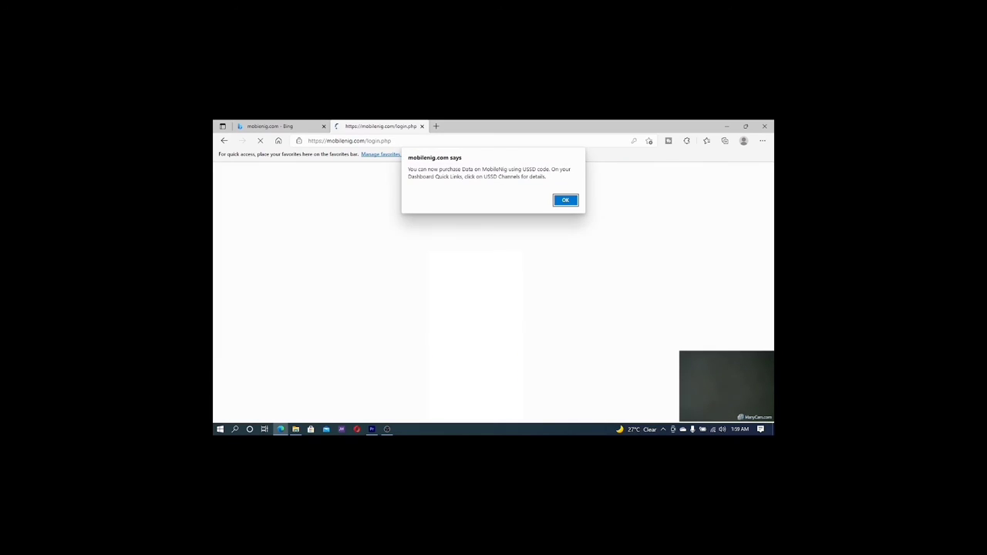
pyautogui.moveTo(500, 365)
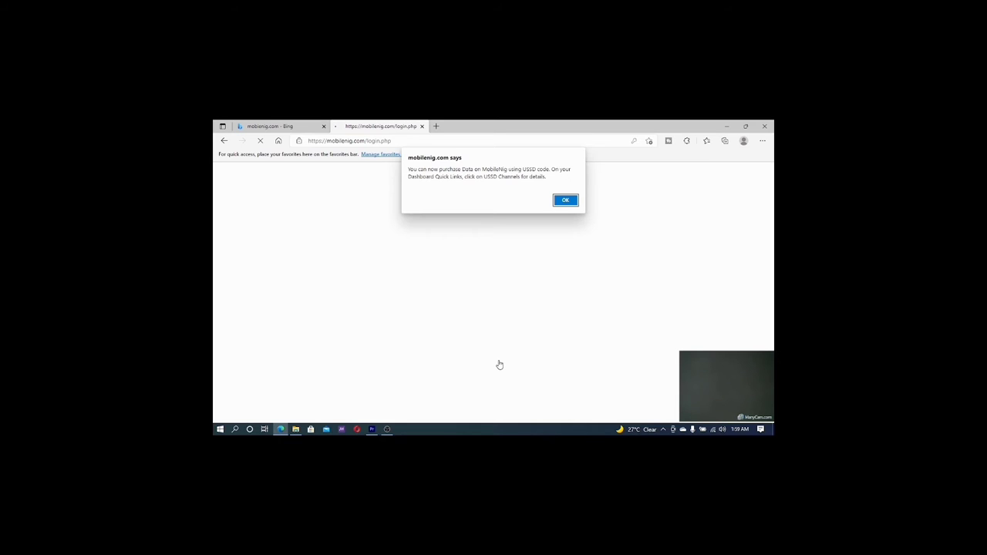
pyautogui.moveTo(494, 345)
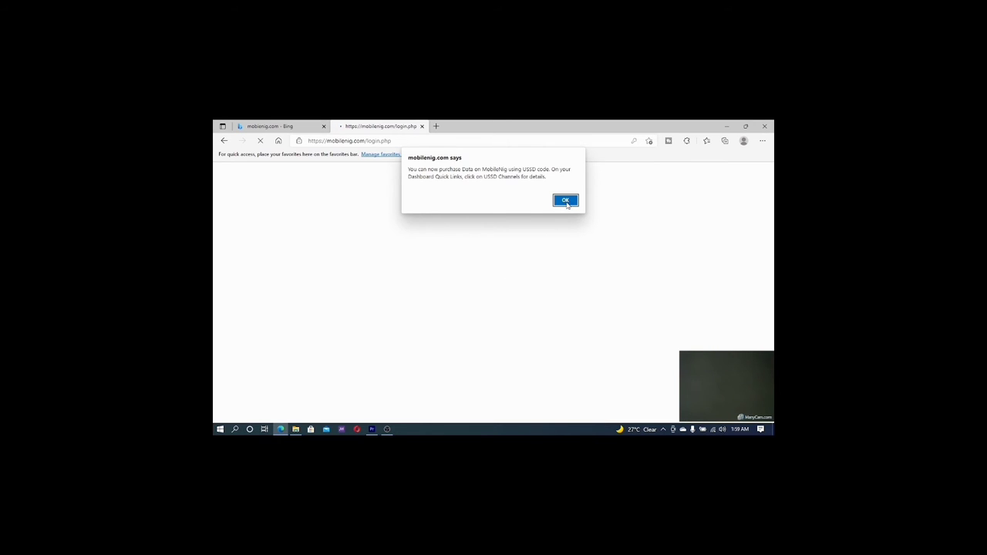
# Step: Dismiss the USSD notice, save the login password in Edge, and view the Buy Airtime page
pyautogui.click(565, 201)
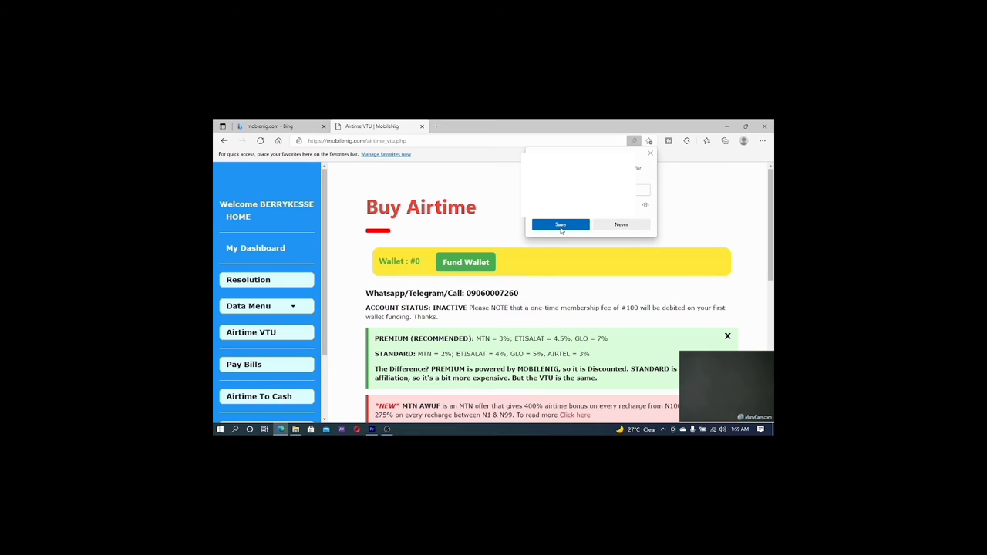
pyautogui.click(560, 224)
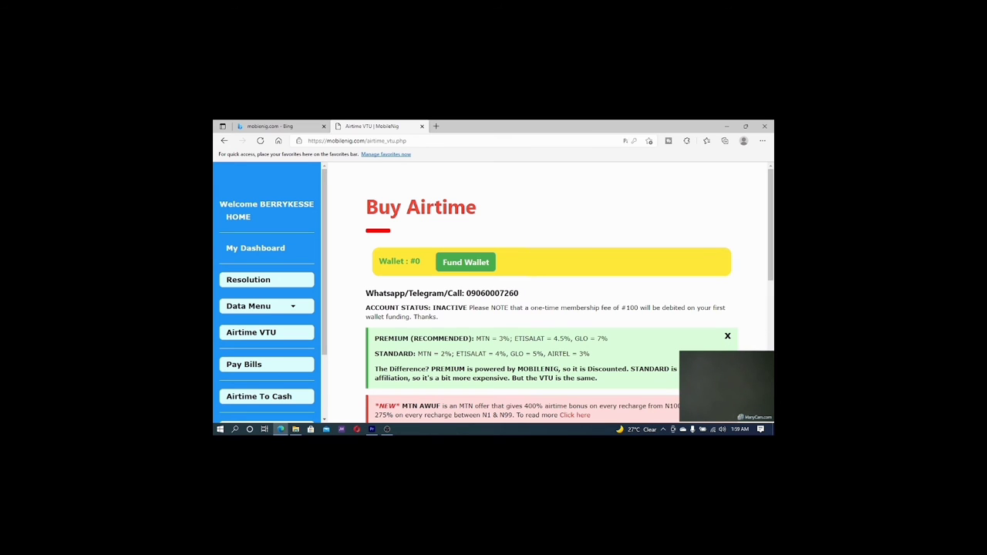
pyautogui.scroll(-3)
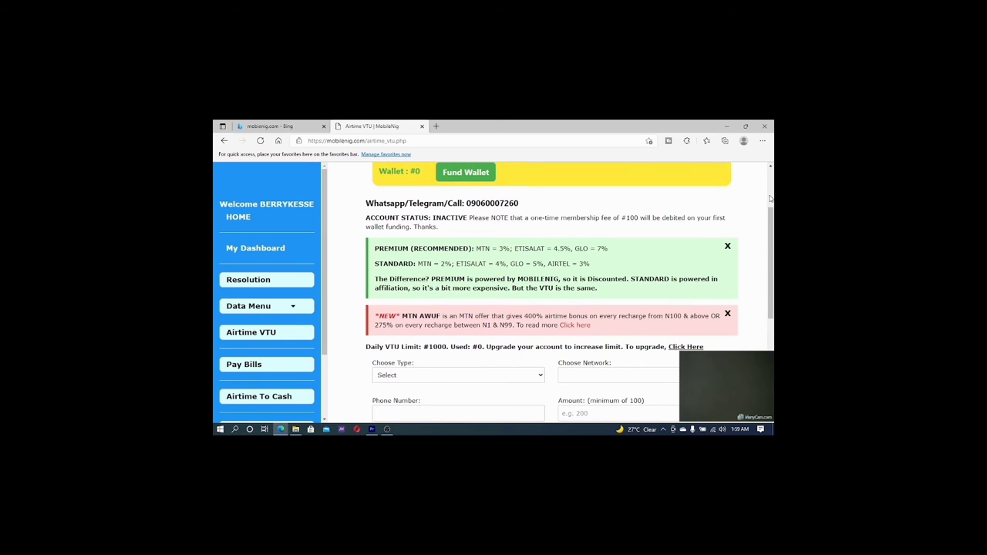
pyautogui.scroll(3)
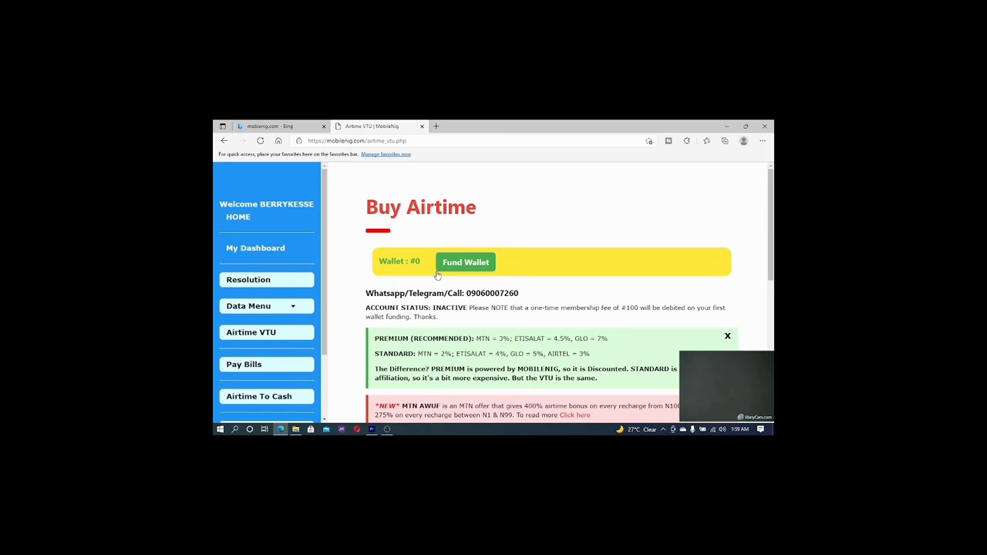
pyautogui.moveTo(439, 307)
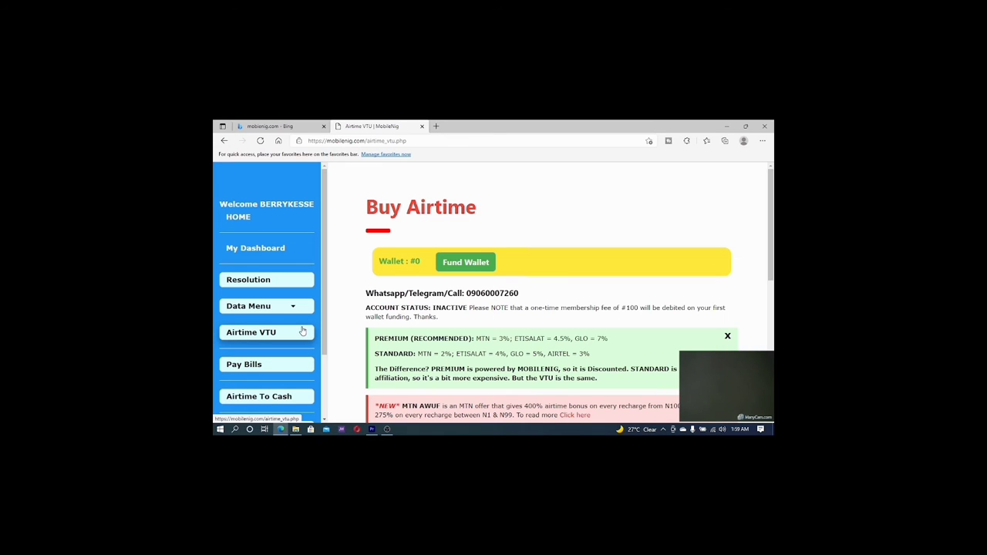
# Step: Go from My Dashboard to the Fund Wallet page and its bank transfer instructions
pyautogui.click(255, 247)
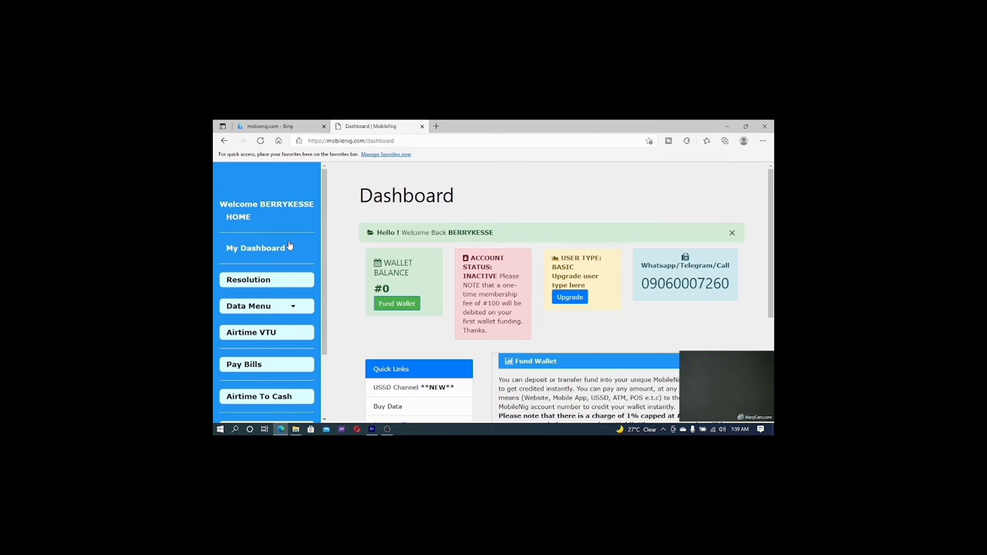
pyautogui.moveTo(645, 368)
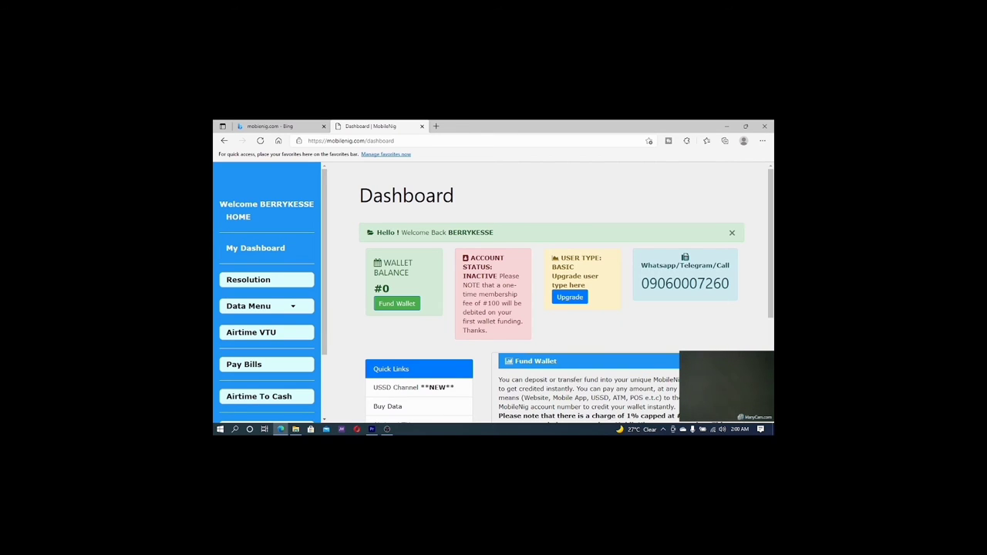
pyautogui.scroll(-3)
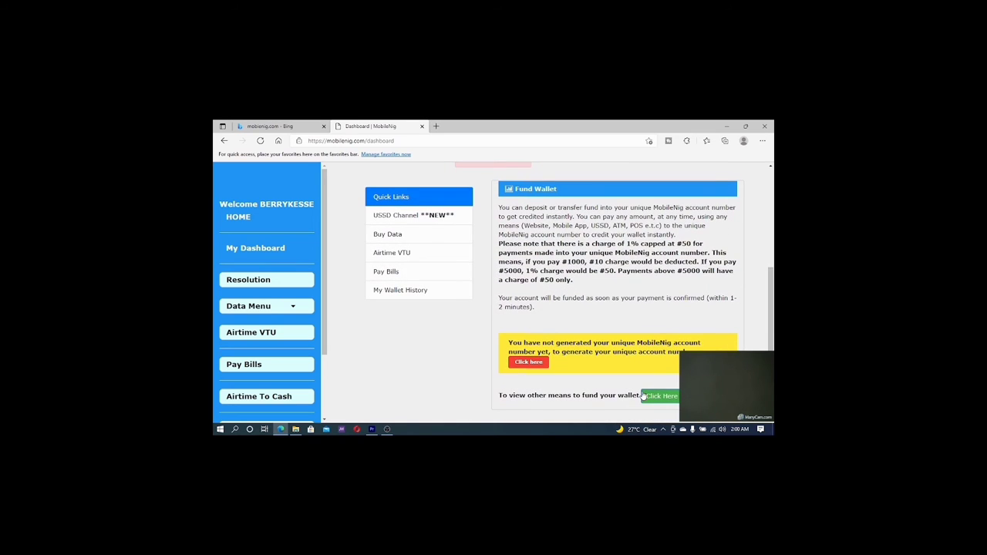
pyautogui.moveTo(499, 330)
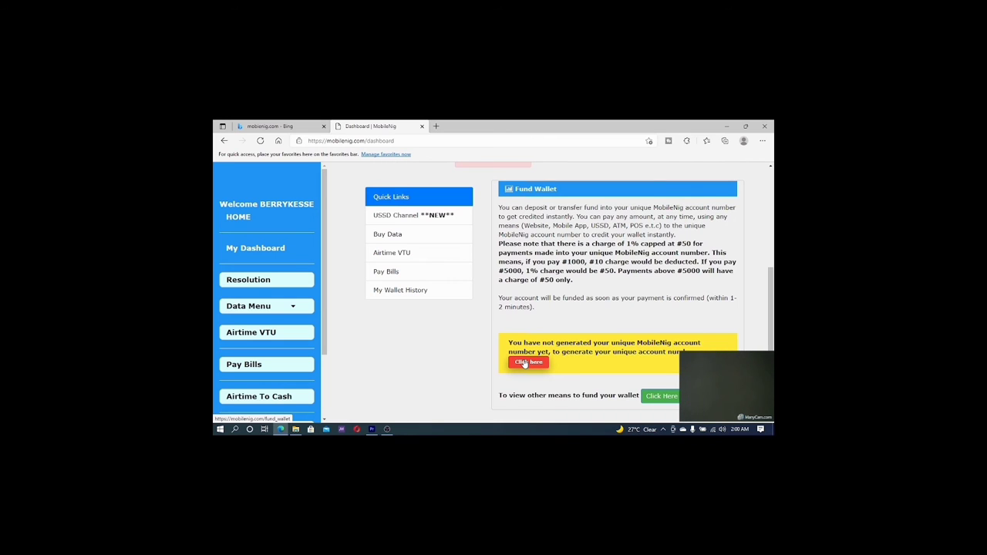
pyautogui.click(528, 363)
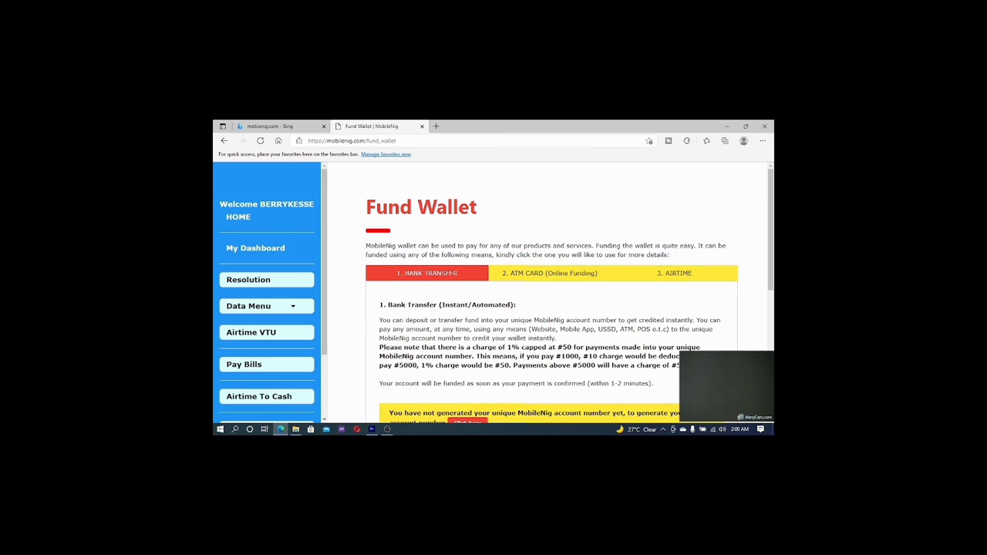
pyautogui.scroll(-3)
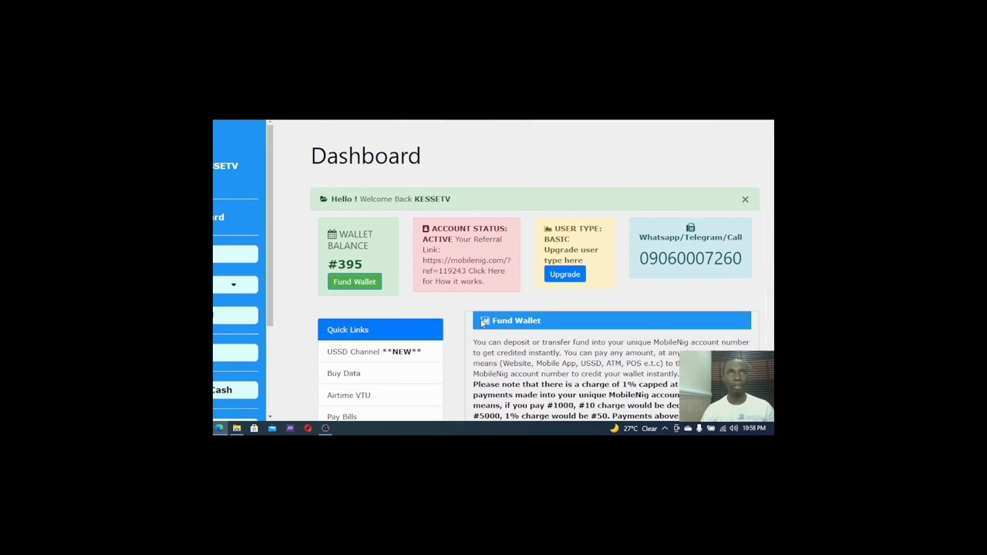
pyautogui.moveTo(285, 271)
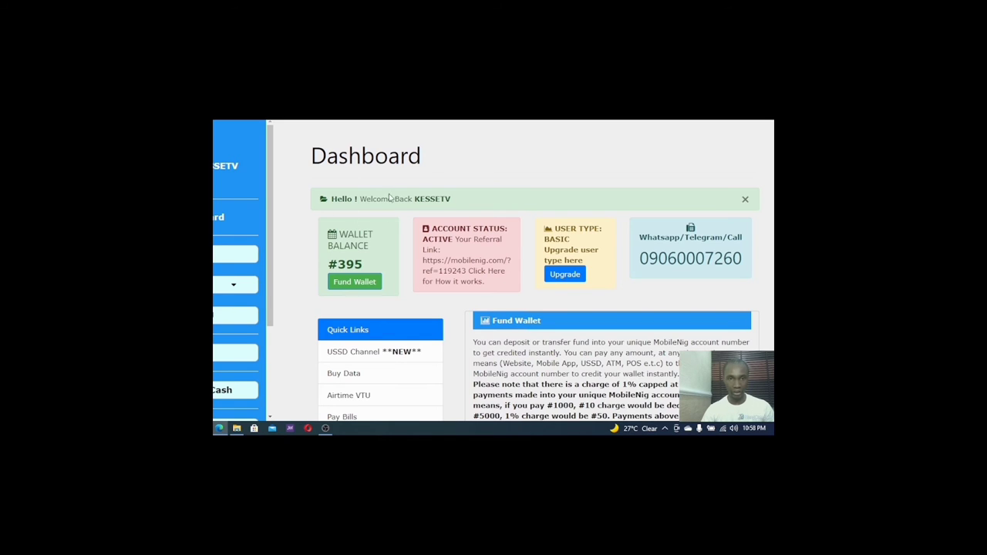
pyautogui.moveTo(371, 257)
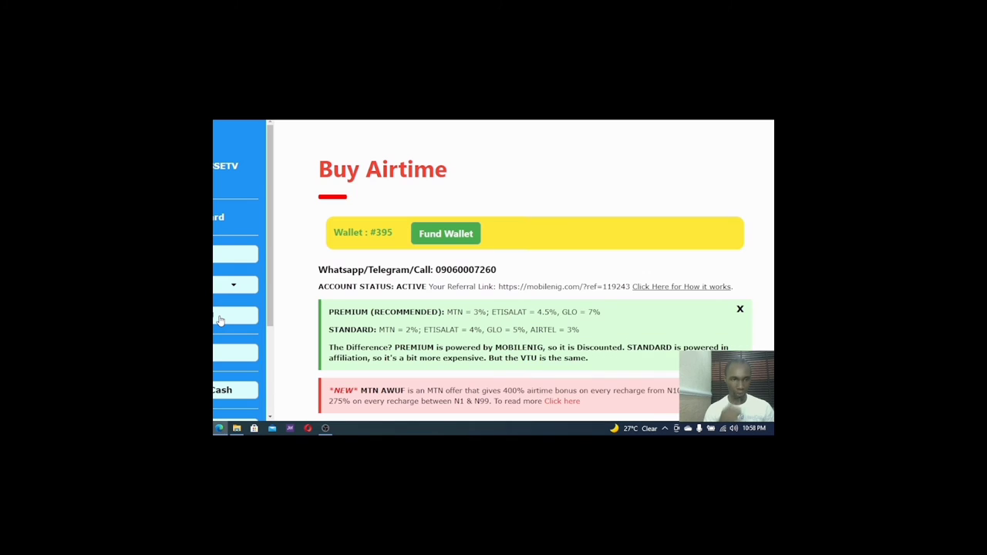
pyautogui.moveTo(305, 319)
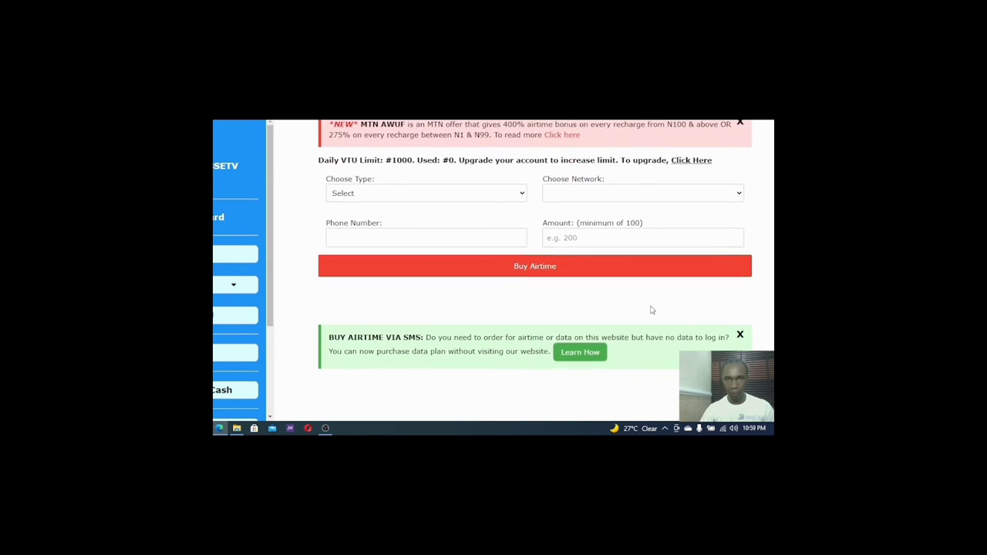
# Step: Choose the STANDARD type and the AIRTEL - STANDARD network, and enter 300 as the amount
pyautogui.click(642, 192)
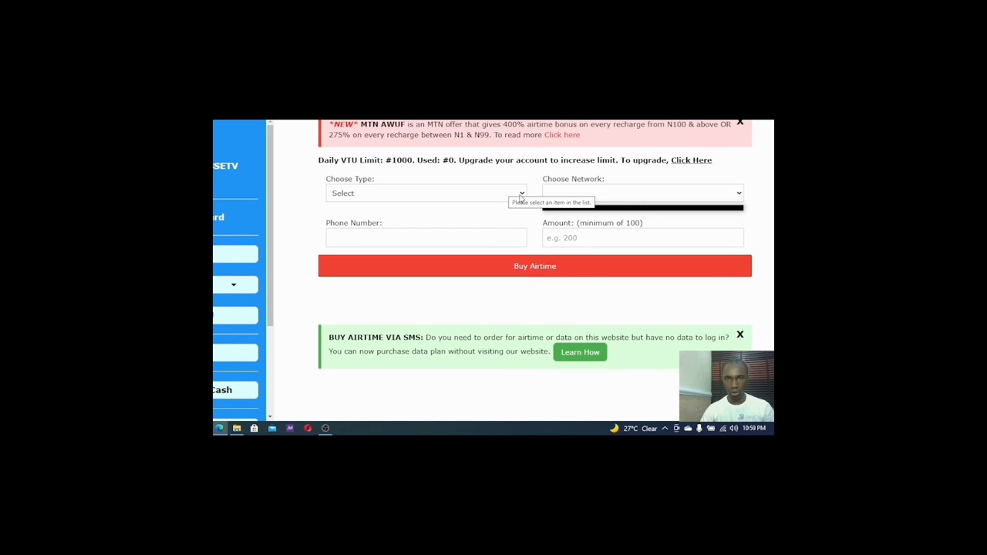
pyautogui.click(426, 193)
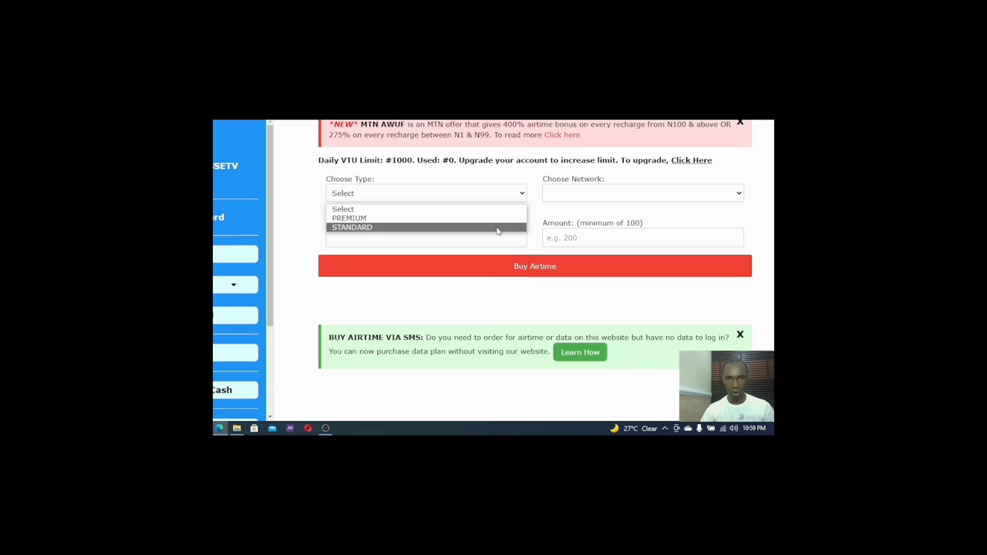
pyautogui.click(352, 226)
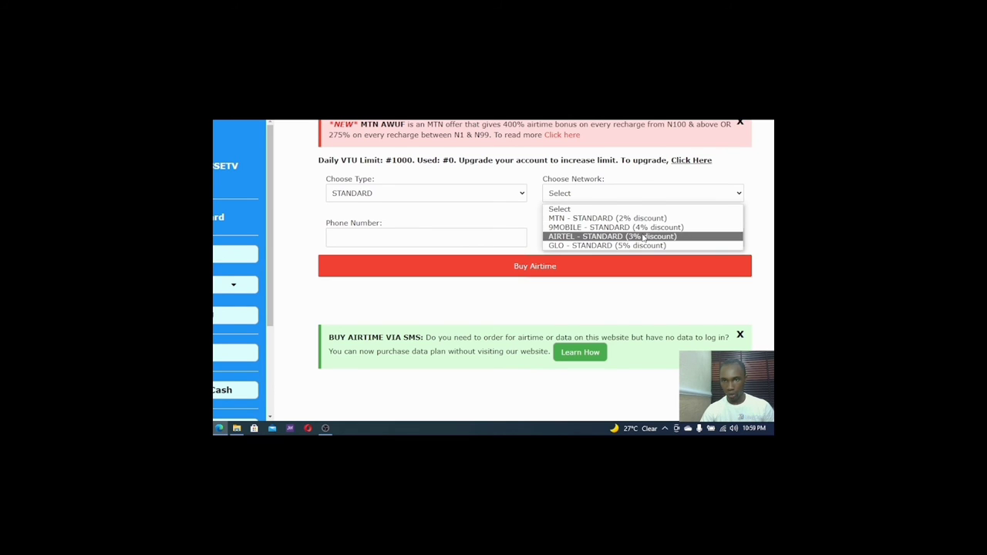
pyautogui.click(612, 236)
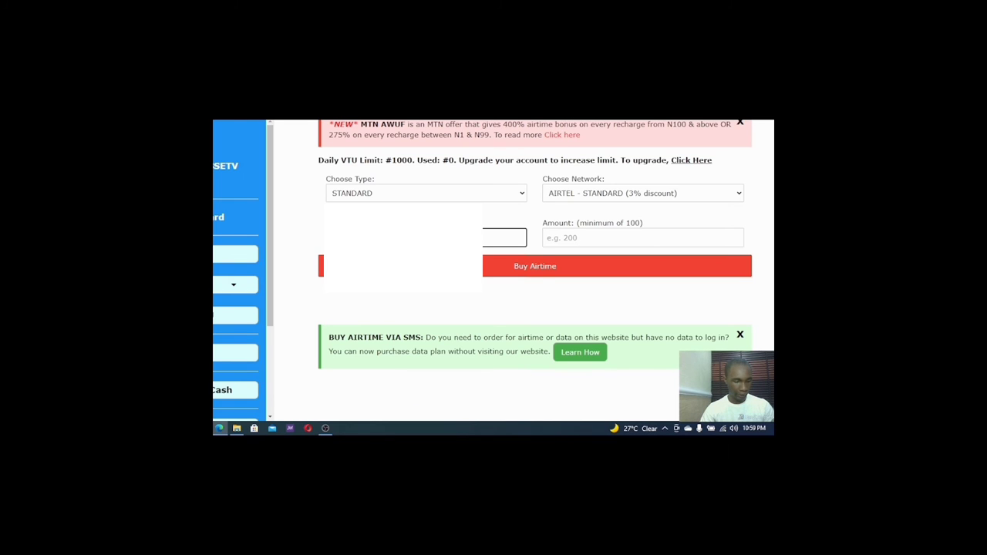
pyautogui.click(642, 238)
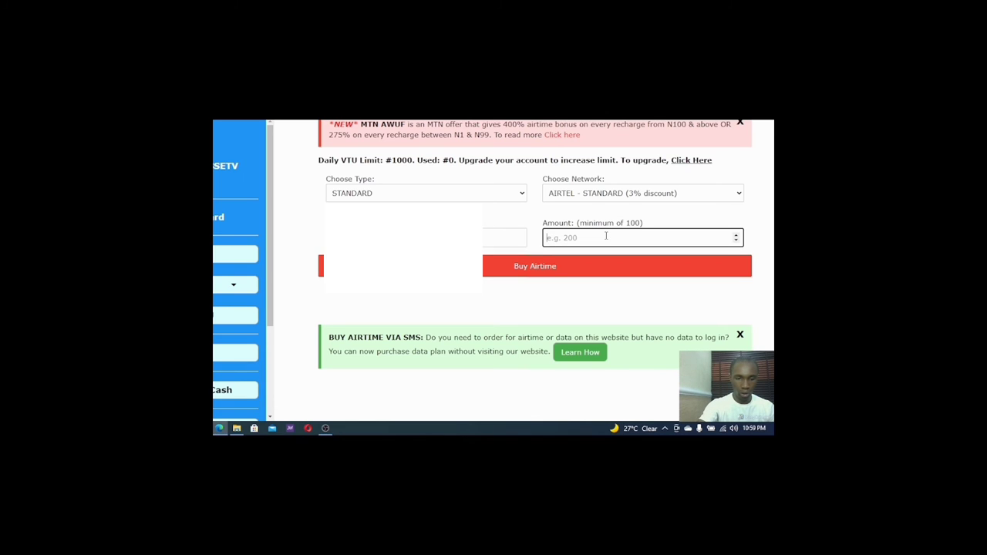
pyautogui.write('300')
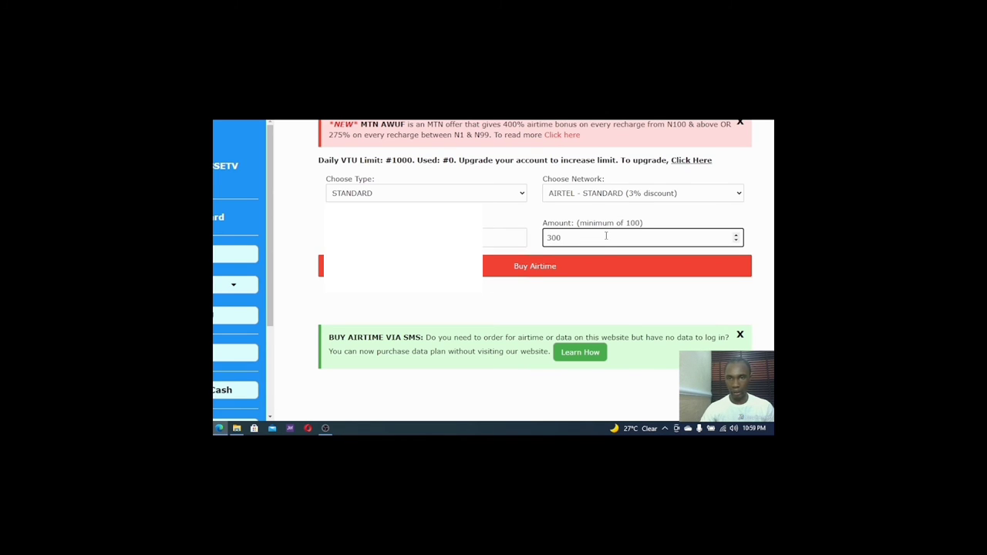
# Step: Submit the airtime purchase, getting a success alert: #291 charged, #104 balance left
pyautogui.click(534, 266)
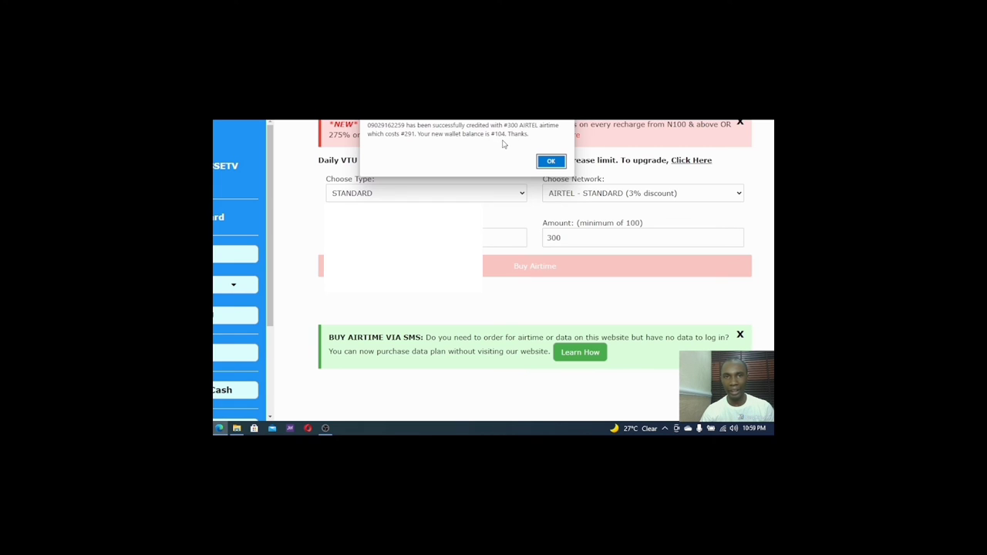
pyautogui.moveTo(409, 141)
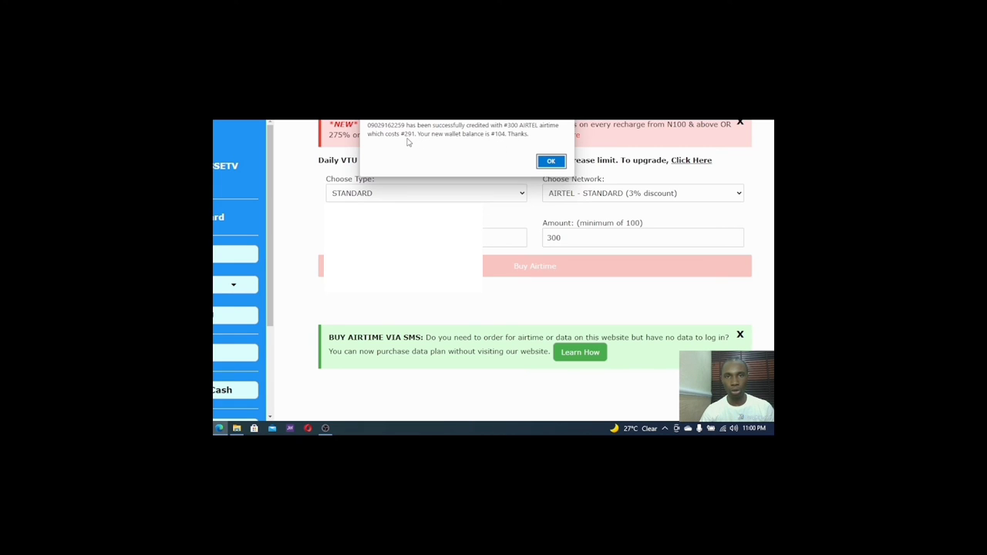